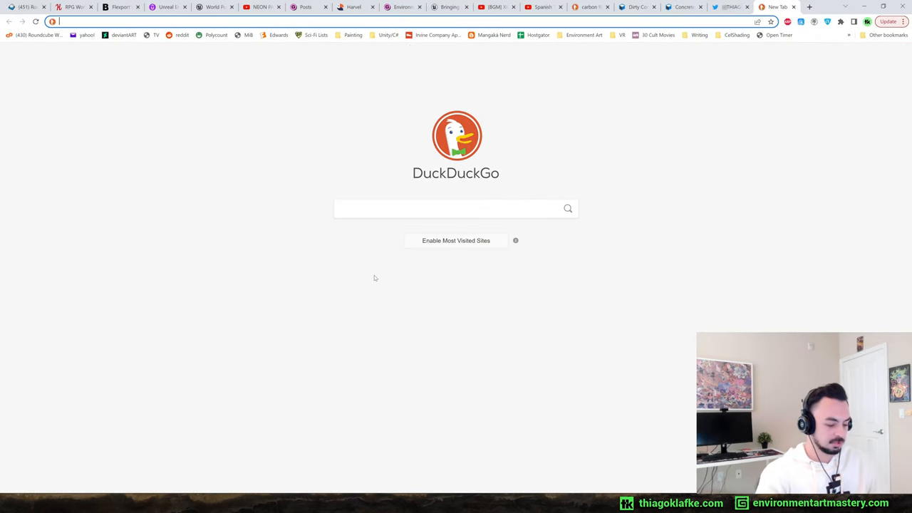
# Step: Go to environmentartmastery.com, land on the Environment Art Substack and browse its post list
pyautogui.write('environmentartmastery.com')
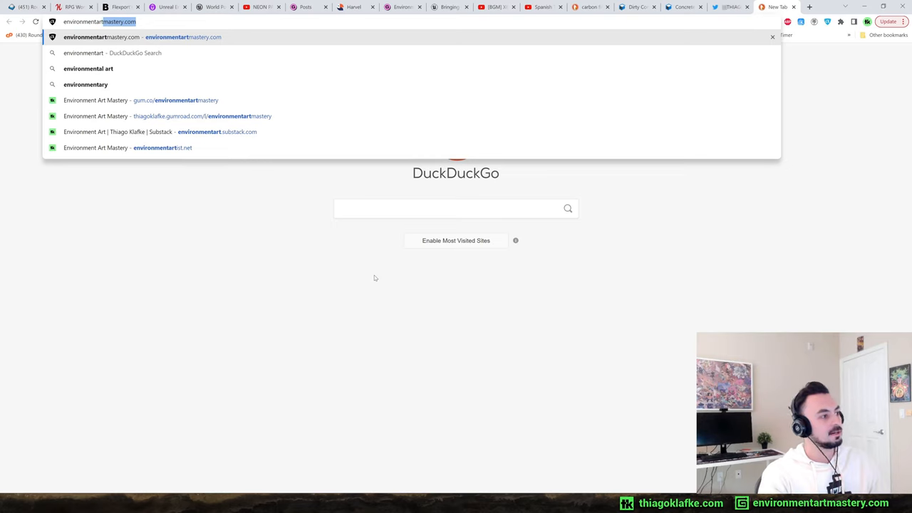
pyautogui.click(213, 132)
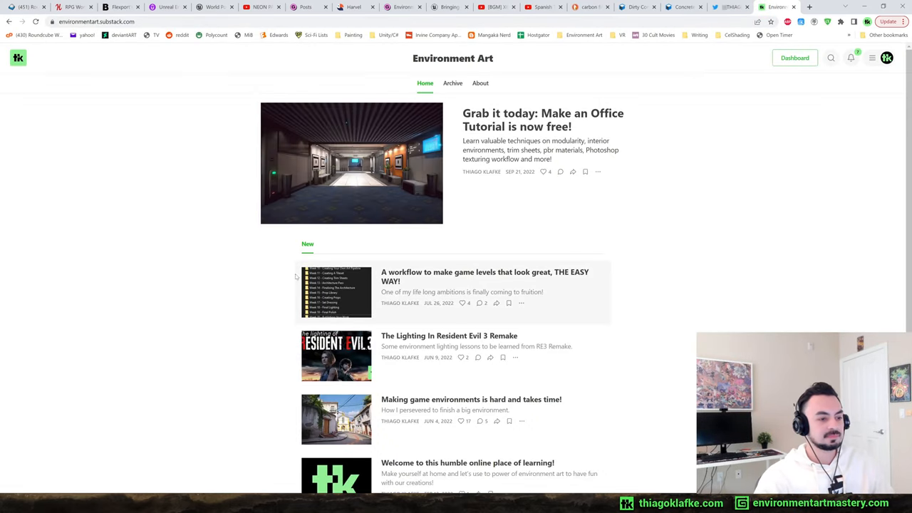
pyautogui.scroll(-3)
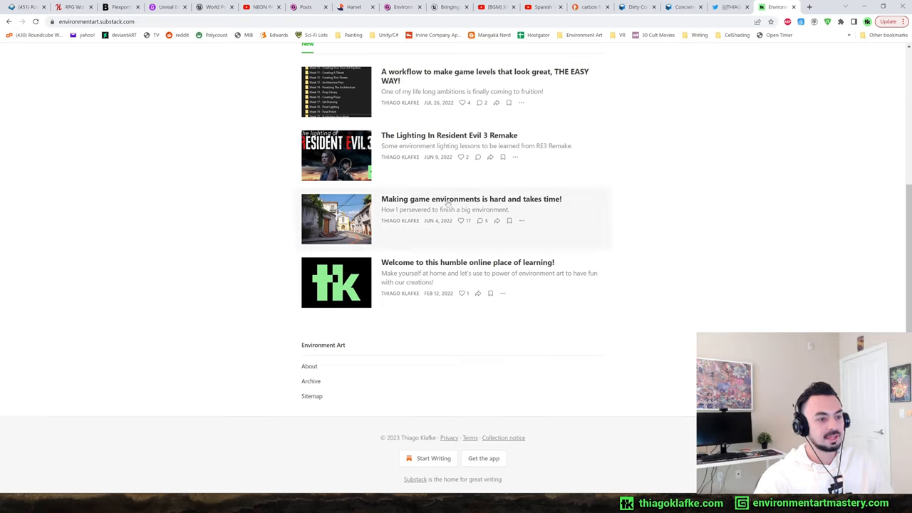
pyautogui.moveTo(512, 210)
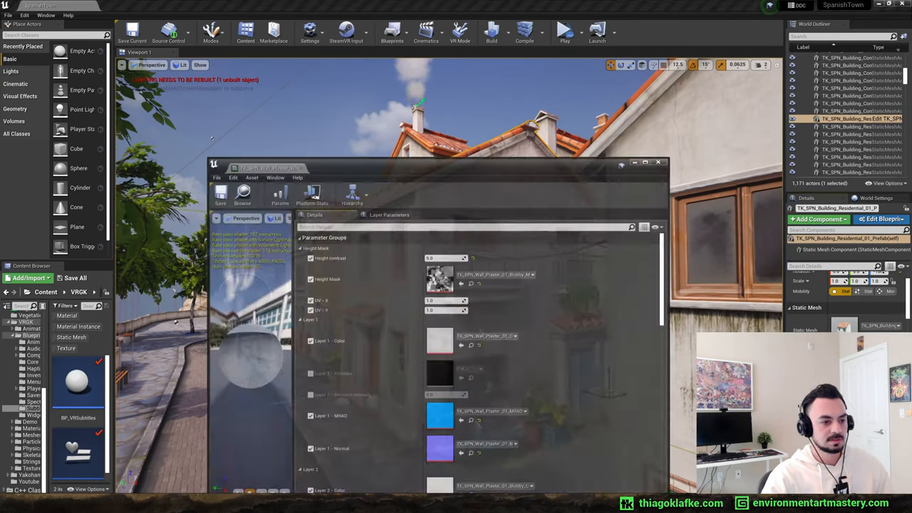
# Step: Scroll through the Layer Parameters of the building's plaster wall material instance
pyautogui.scroll(-3)
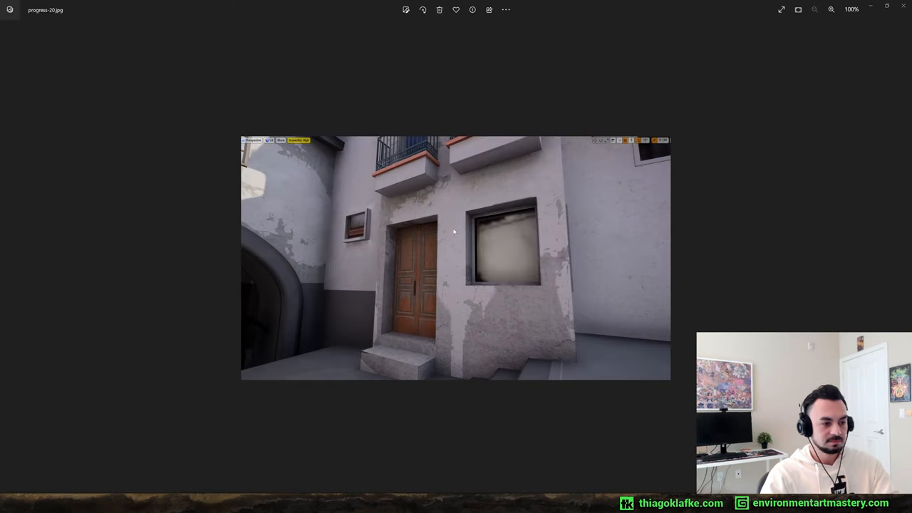
pyautogui.moveTo(503, 245)
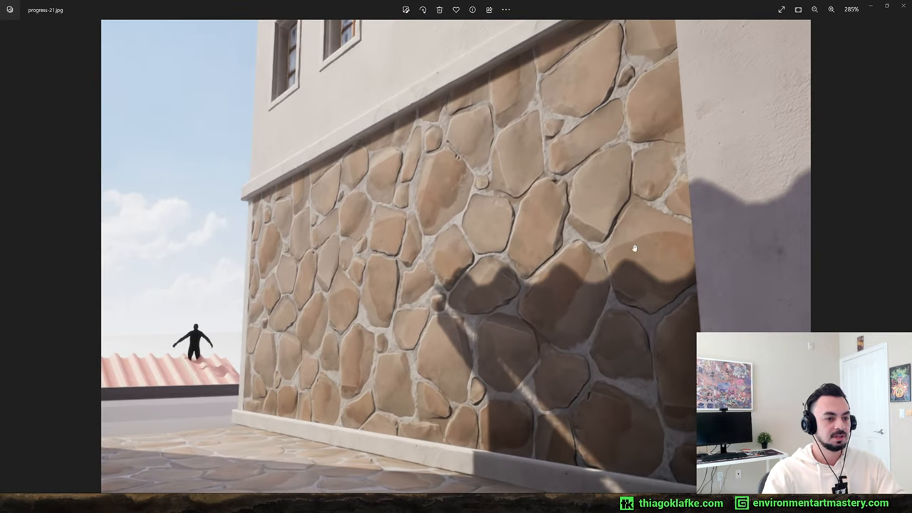
pyautogui.moveTo(454, 154)
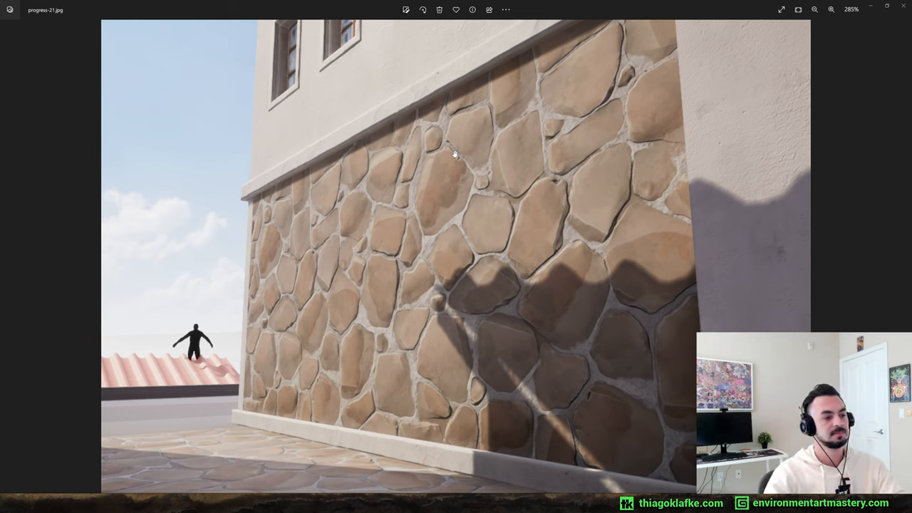
pyautogui.moveTo(342, 270)
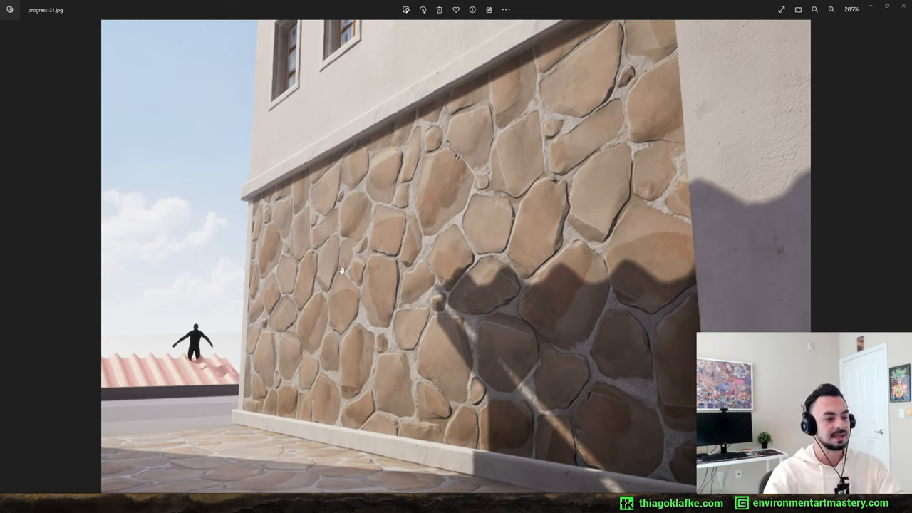
pyautogui.moveTo(461, 265)
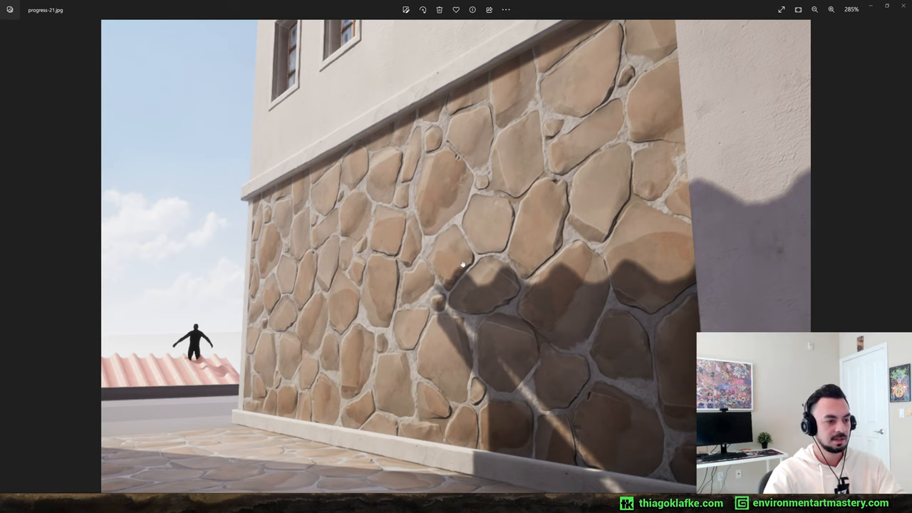